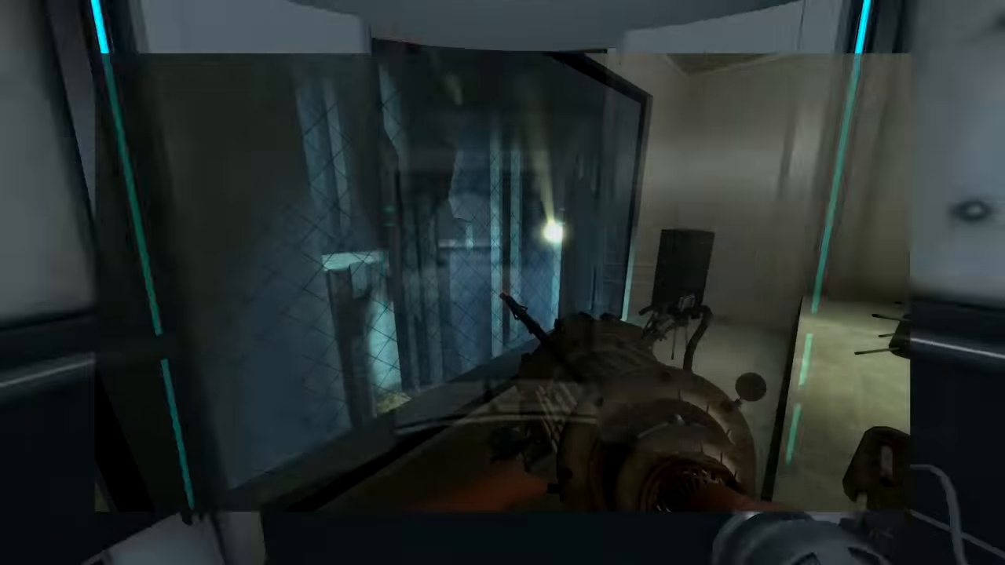
mouse_move(502, 283)
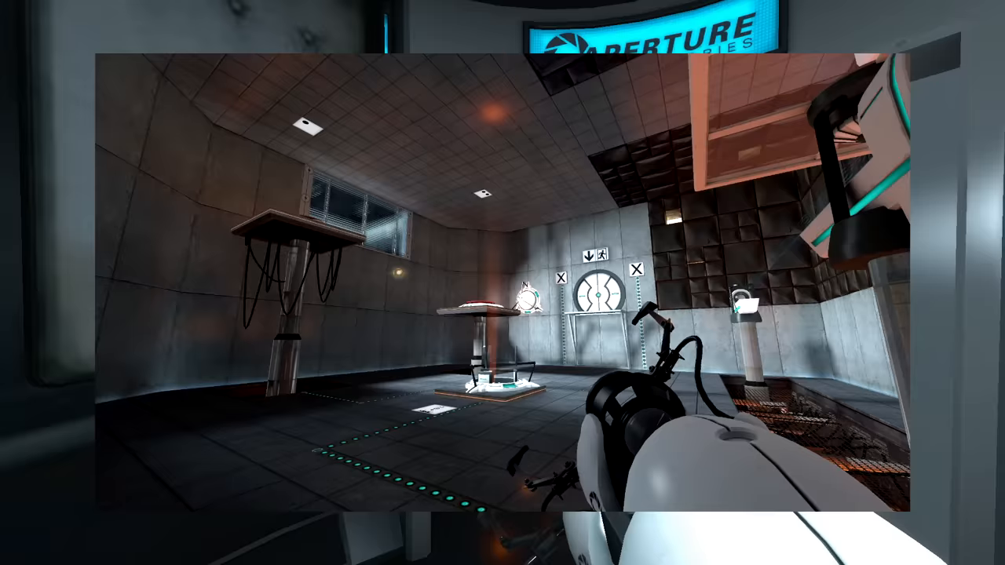
mouse_move(502, 283)
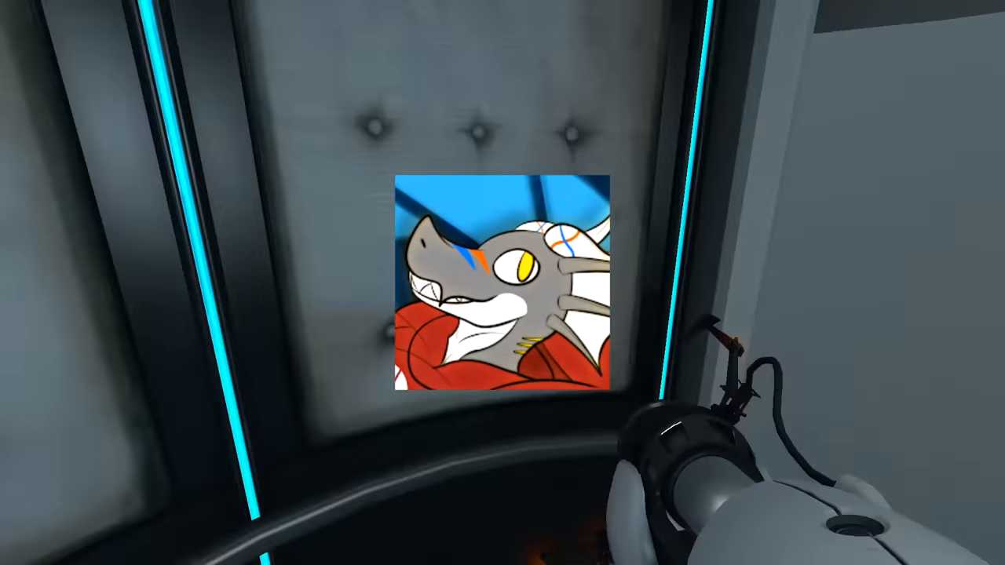
mouse_move(502, 282)
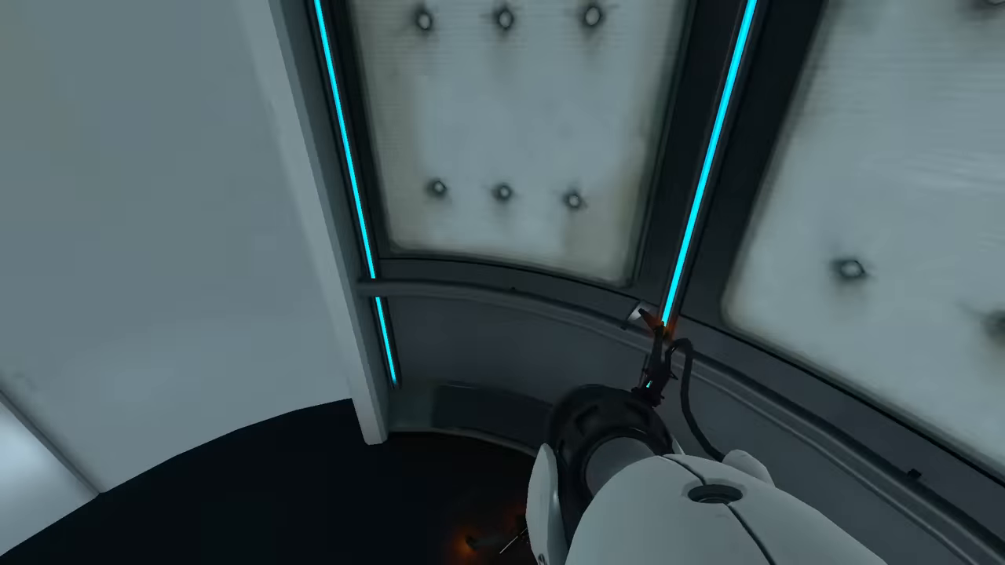
mouse_move(502, 283)
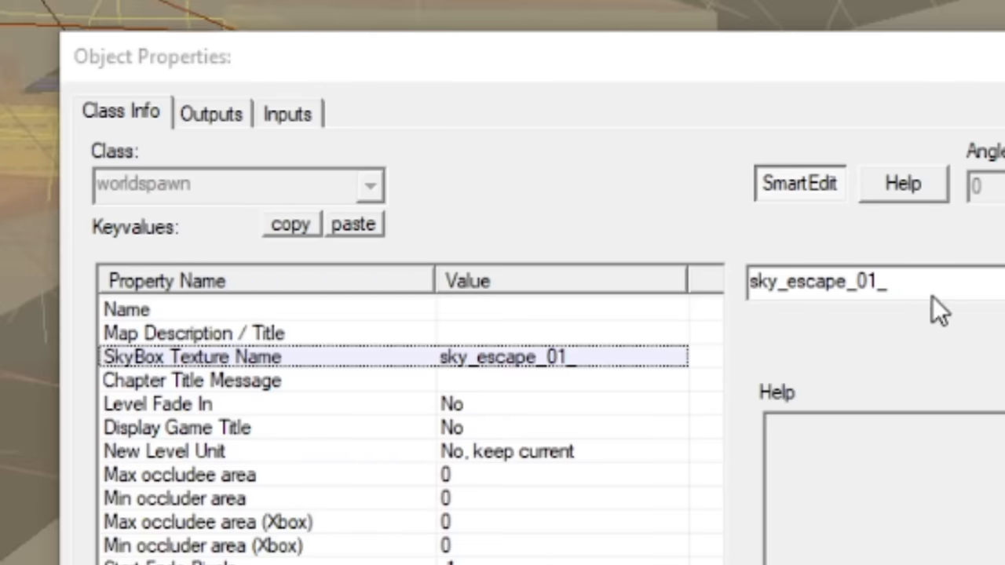
Step: Select the whole skybox texture name sky_escape_01_ in Hammer
triple_click(817, 282)
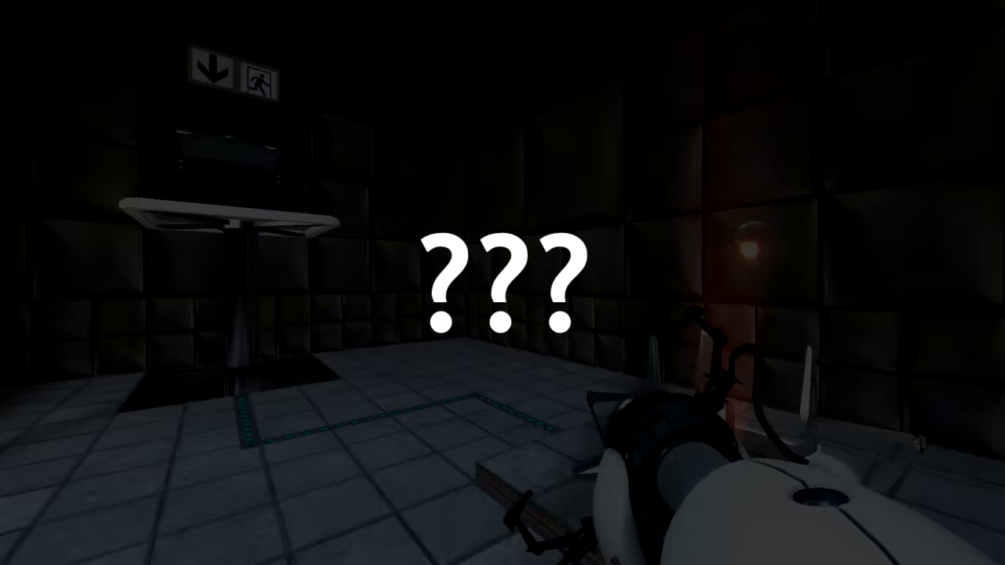
mouse_move(503, 283)
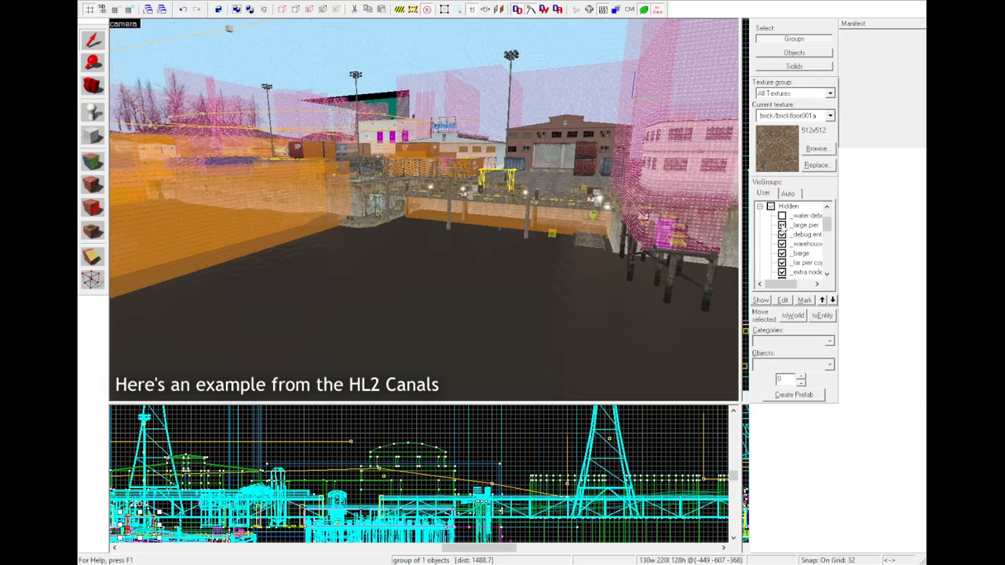
Step: Load the skybox test map and select a point entity for its properties
click(771, 208)
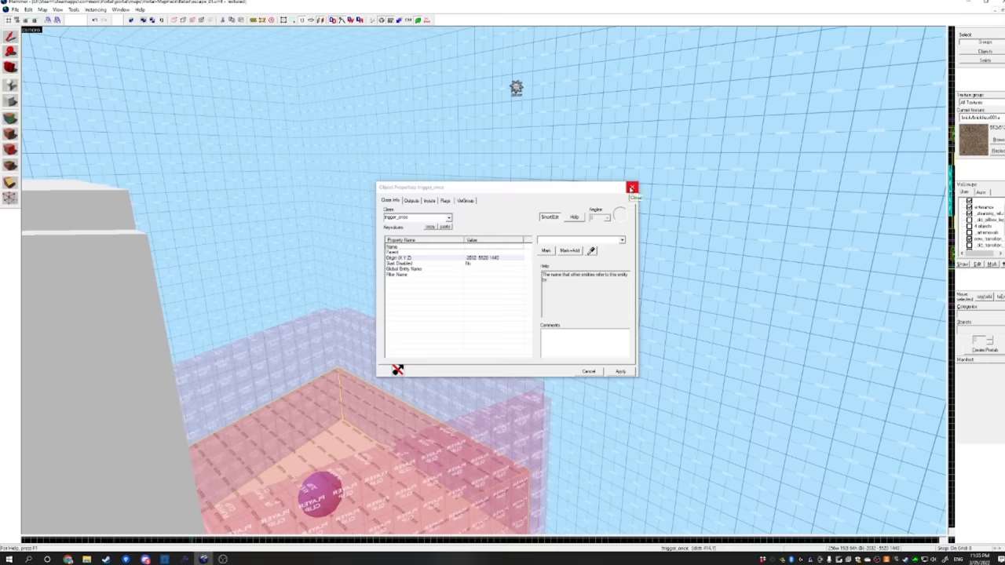
Step: Dismiss Object Properties and inspect another wall face's texture in the Face Edit Sheet
click(631, 189)
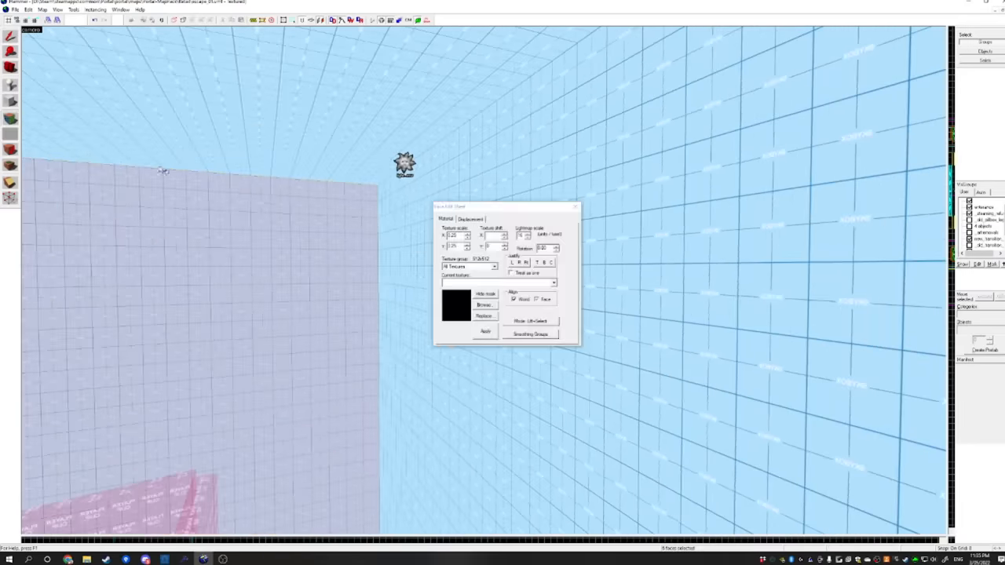
click(485, 331)
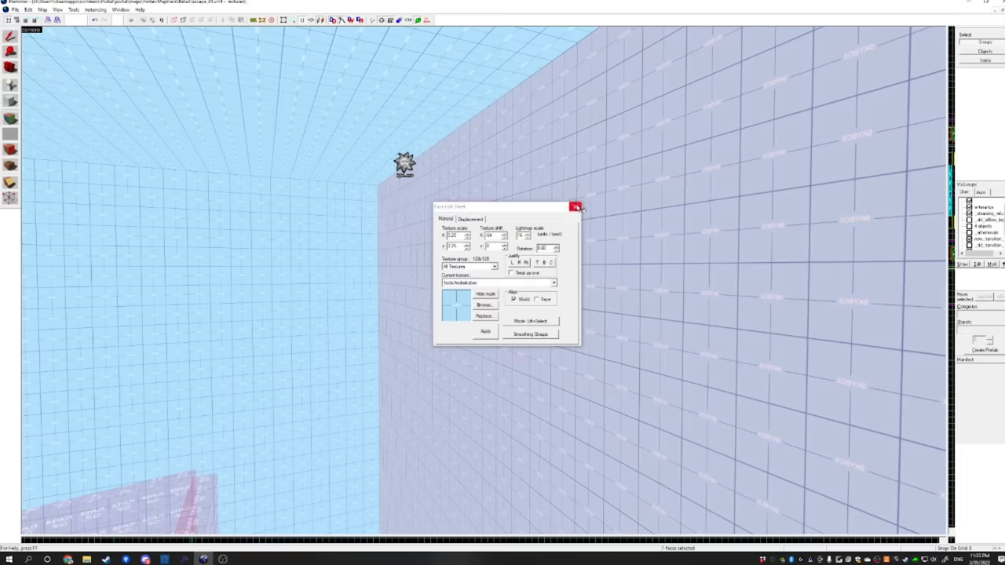
click(41, 10)
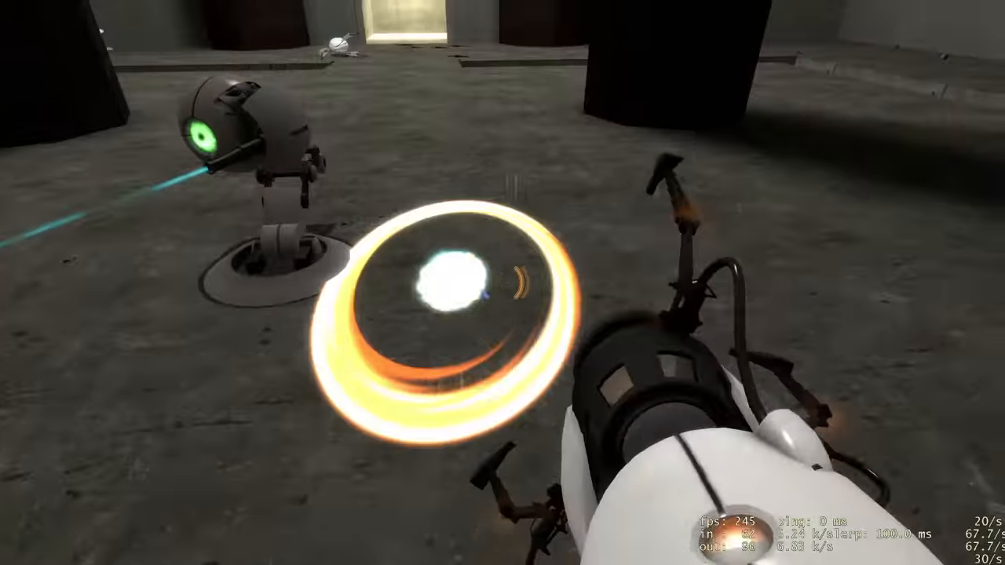
Step: Fire a portal with the portal gun inside the dark test chamber
click(502, 282)
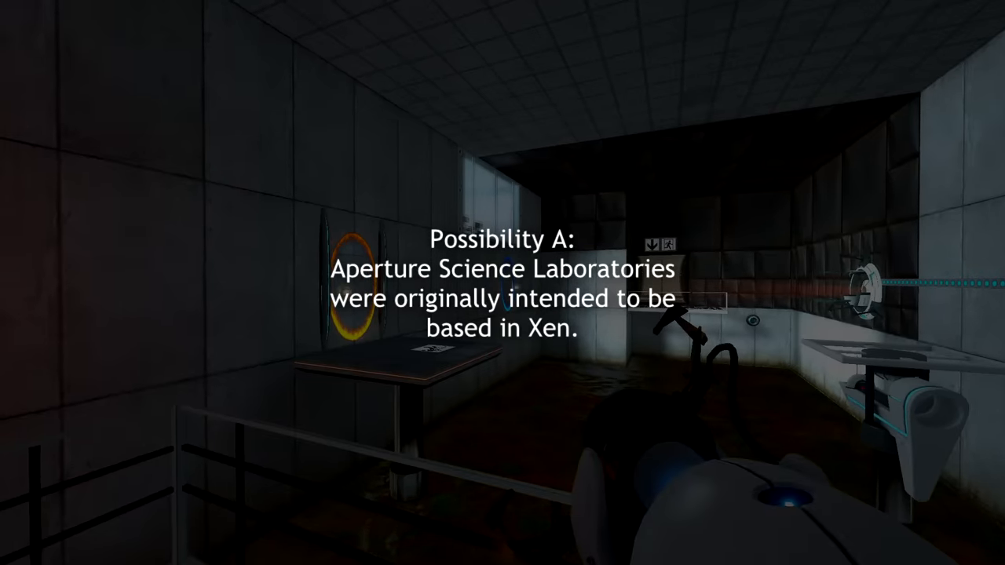
mouse_move(502, 282)
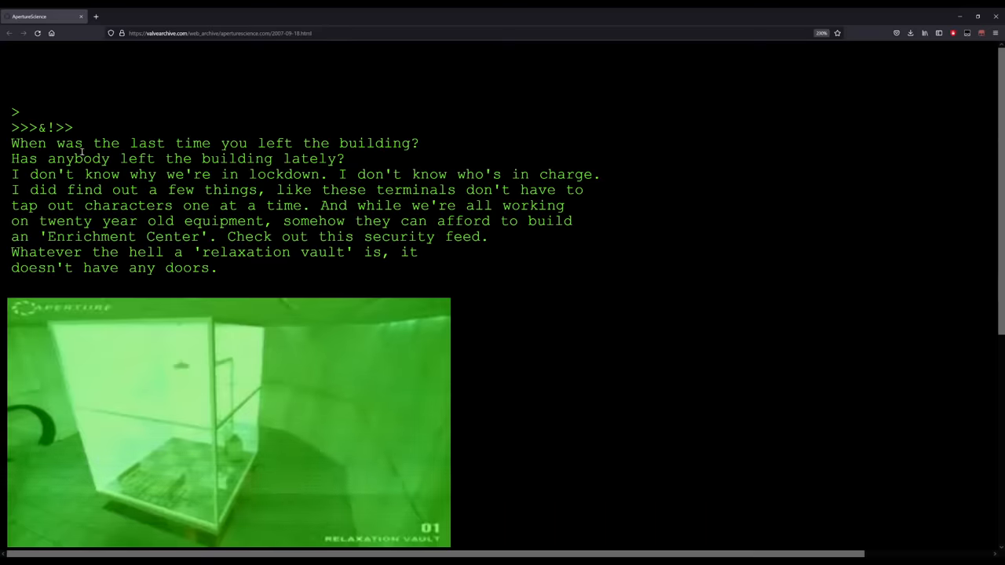
Step: Reveal the remaining terminal lines and highlight the line about going home
scroll(down, 3)
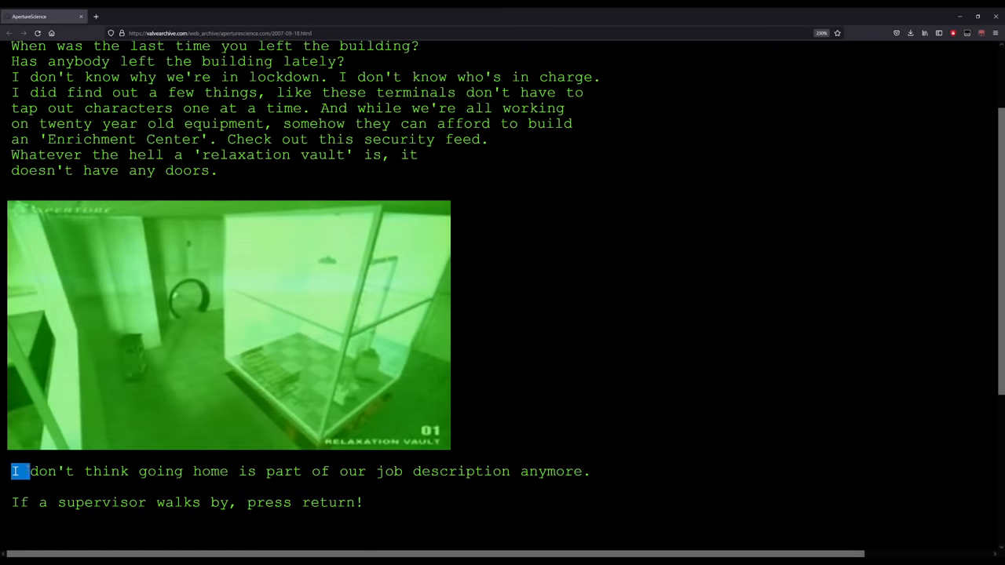
drag(15, 471, 396, 471)
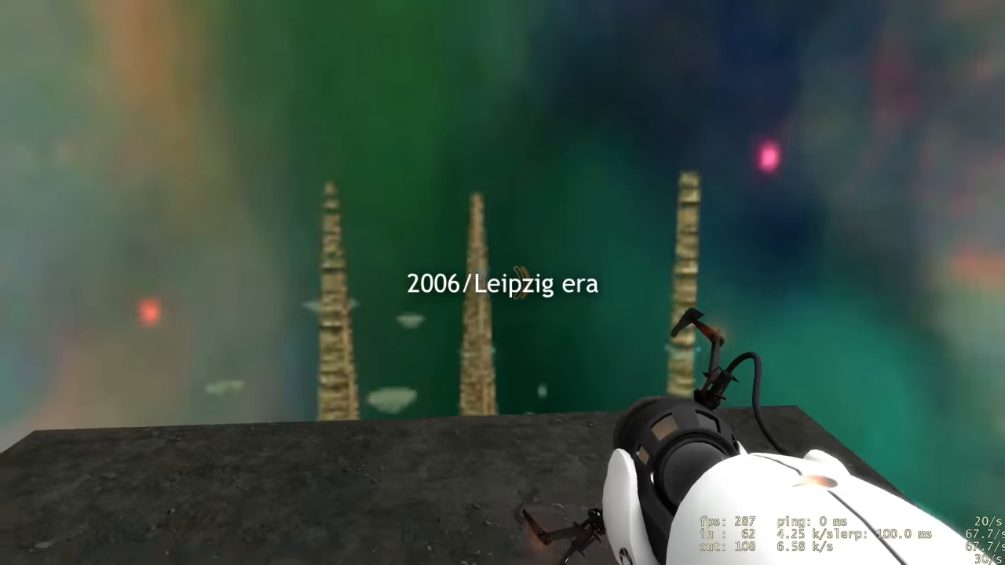
mouse_move(502, 283)
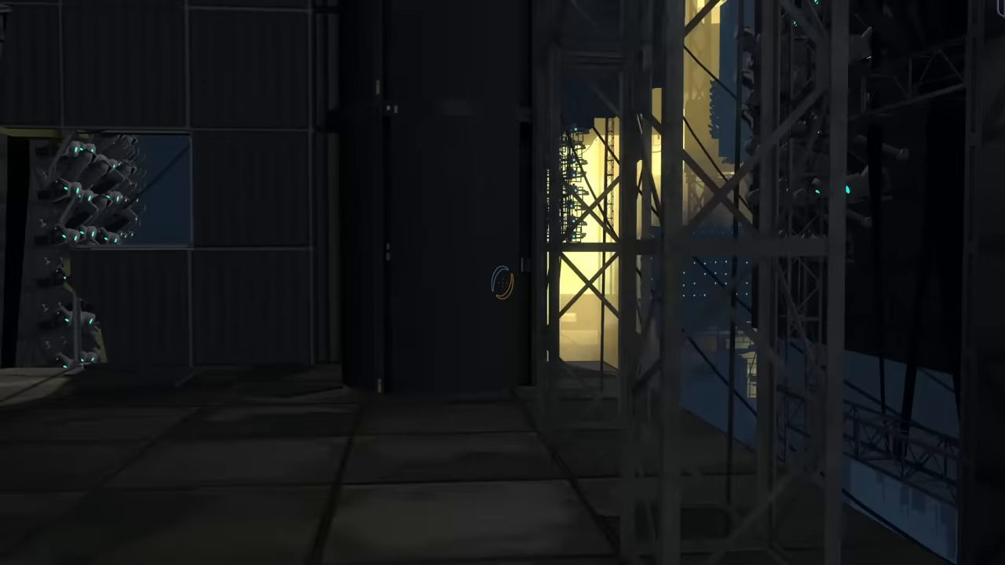
mouse_move(502, 282)
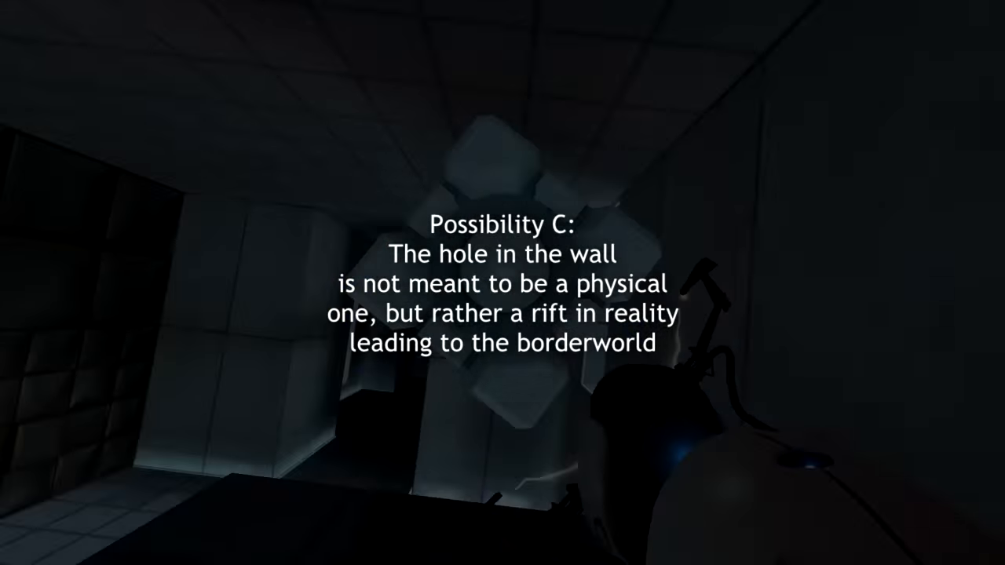
mouse_move(503, 283)
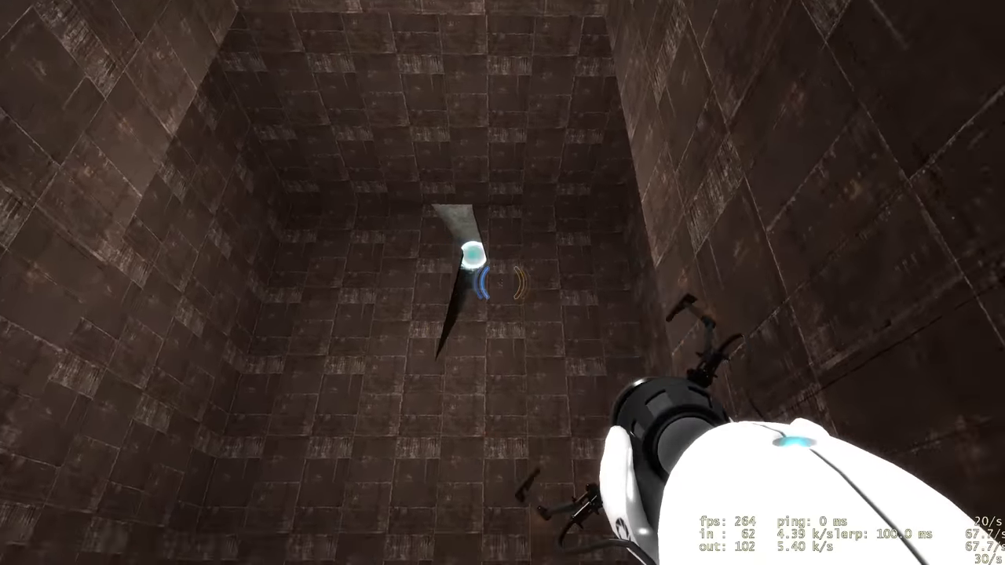
mouse_move(503, 282)
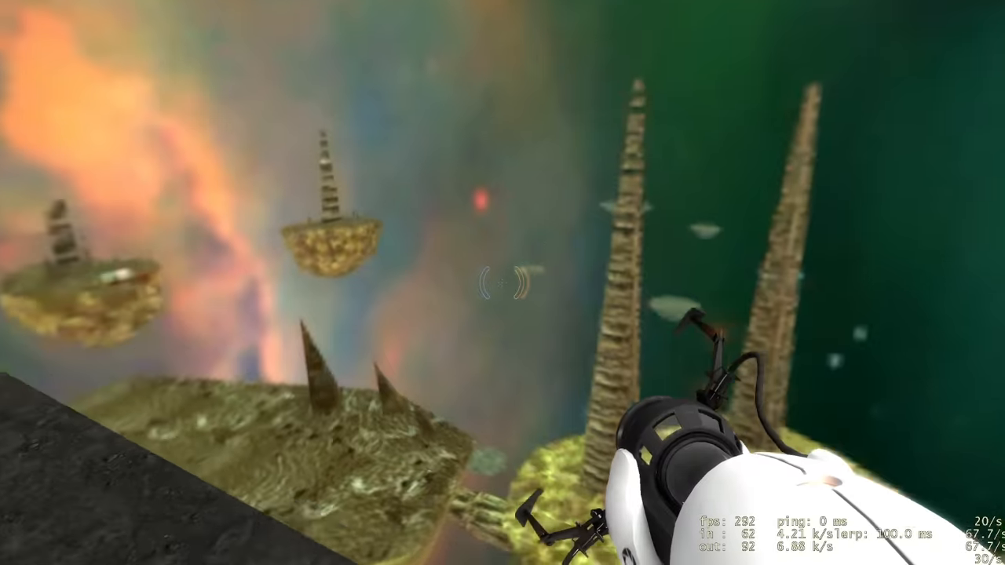
mouse_move(502, 282)
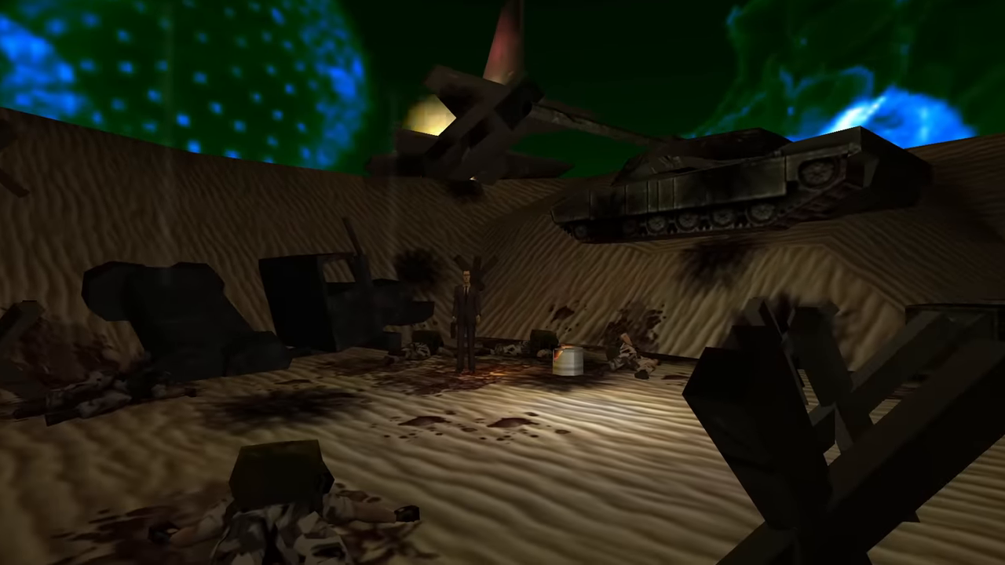
mouse_move(502, 283)
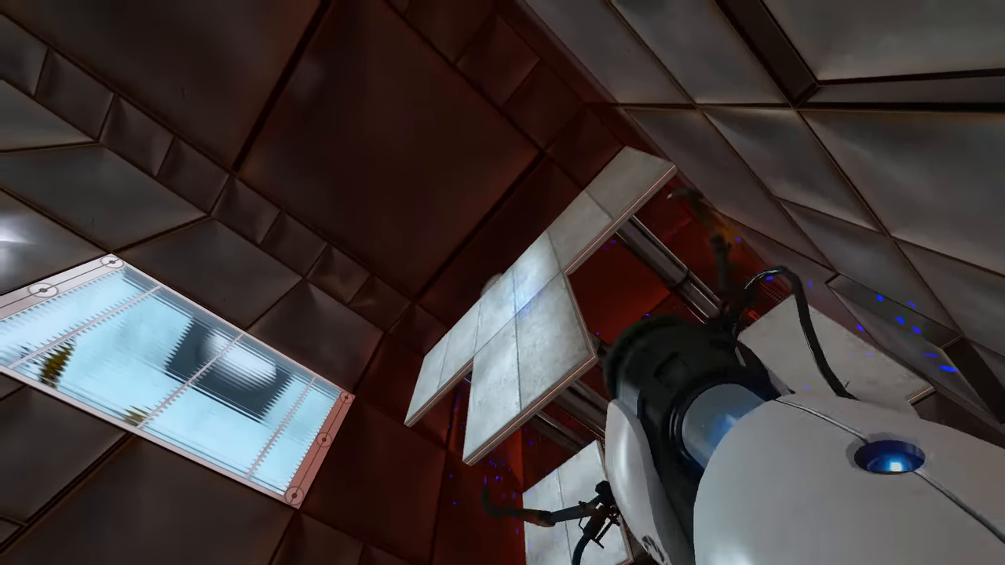
Step: Walk through the chamber and shoot a blue portal onto the bare concrete wall
click(503, 282)
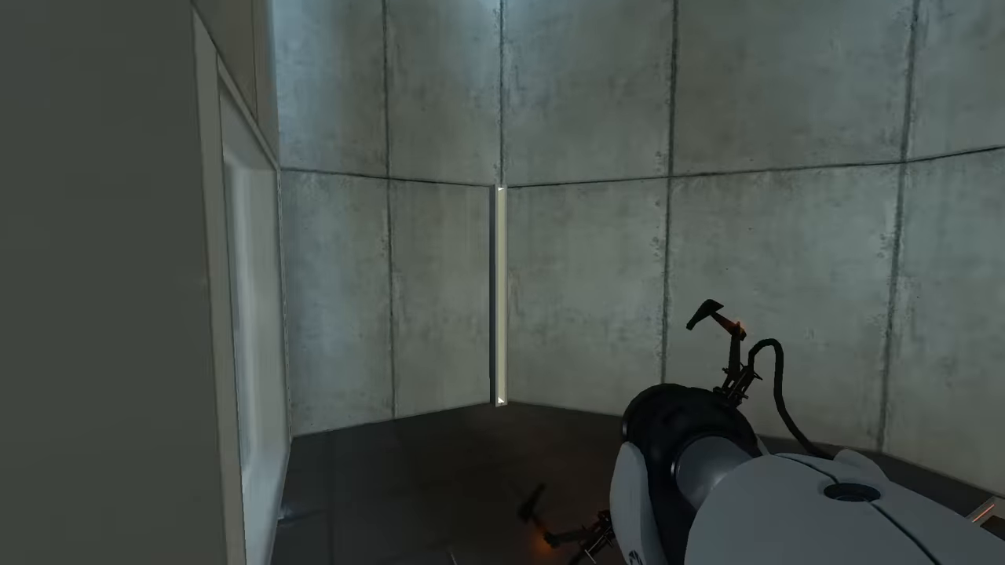
click(503, 236)
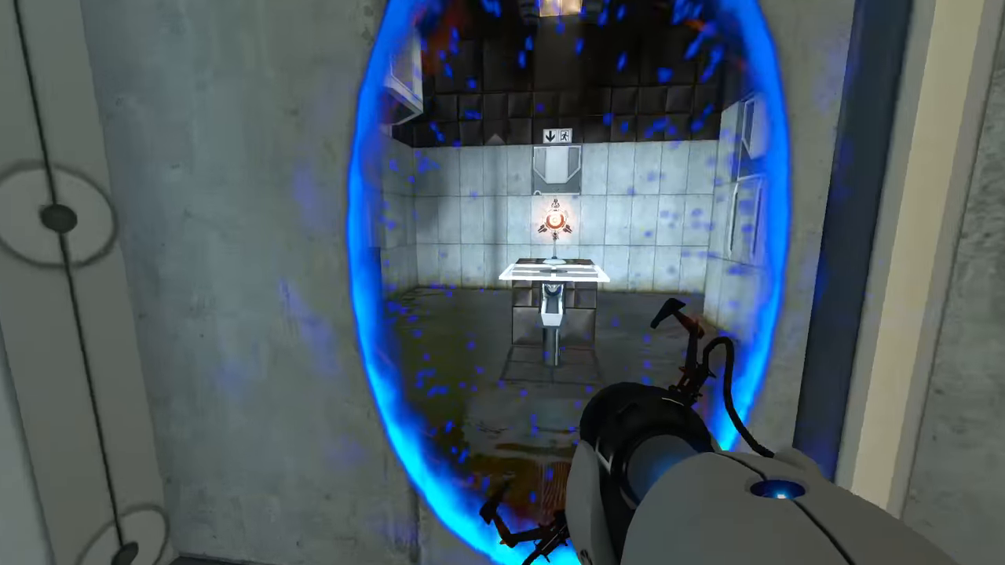